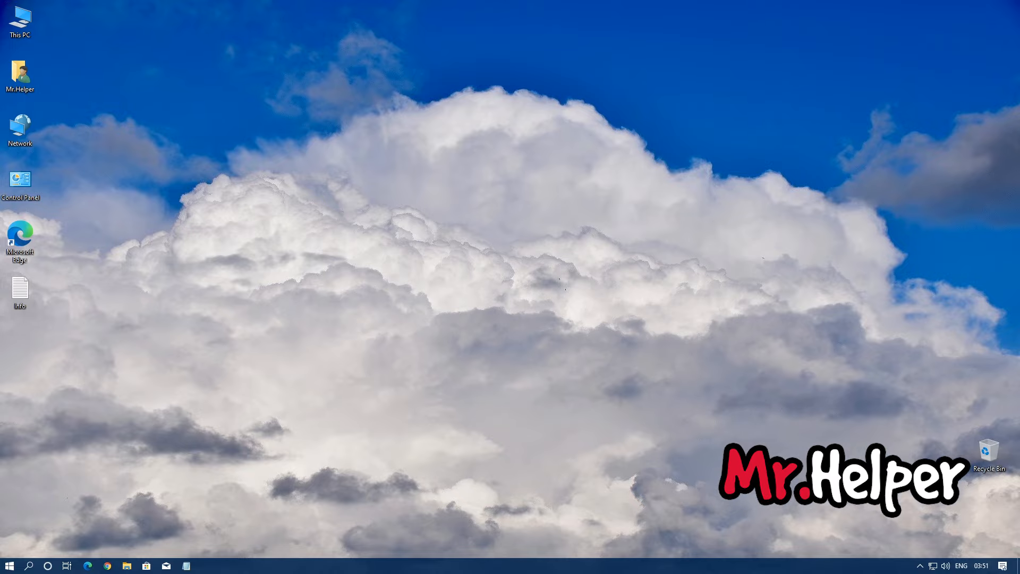
- Browse from This PC through Local Disk (C:) and Users into Mr.Helper's Documents folder
{"action": "left_click", "coordinate": [21, 19]}
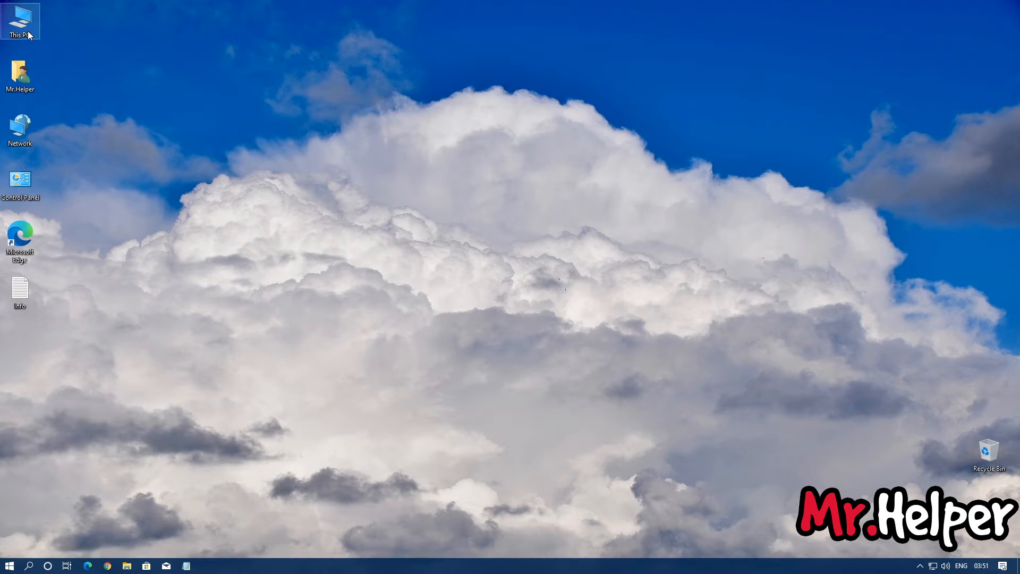
{"action": "double_click", "coordinate": [19, 20]}
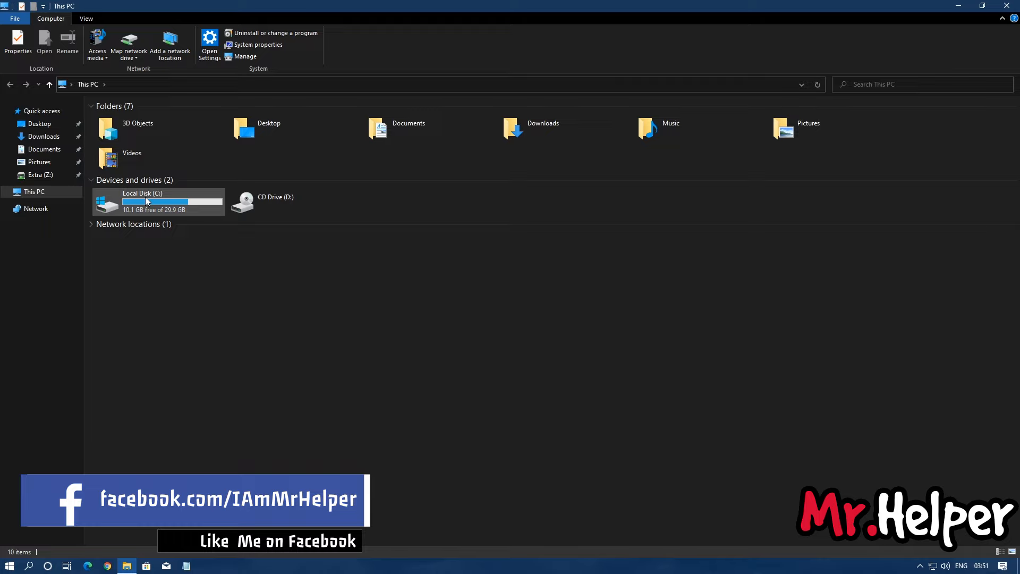
{"action": "double_click", "coordinate": [156, 202]}
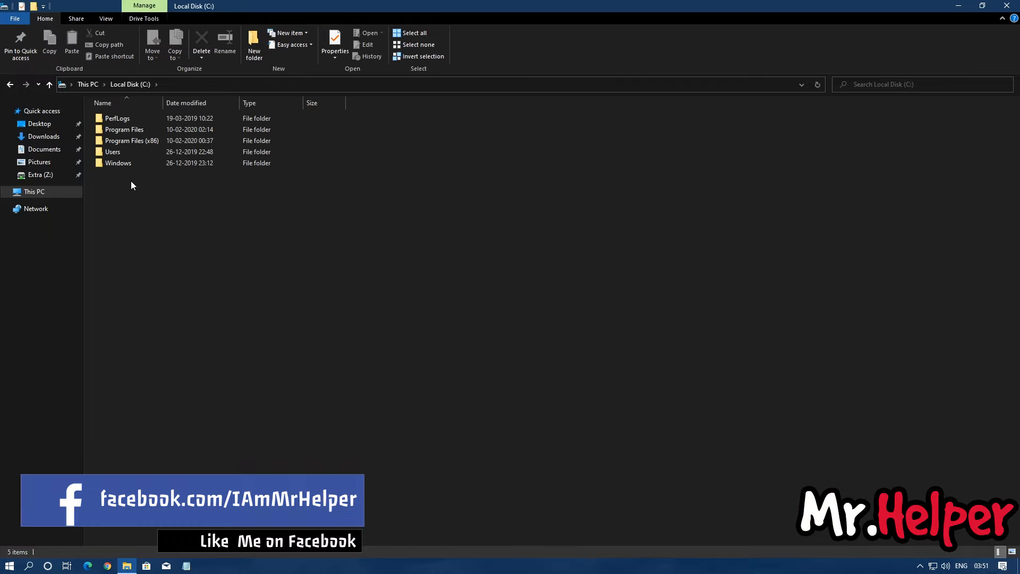
{"action": "double_click", "coordinate": [112, 151]}
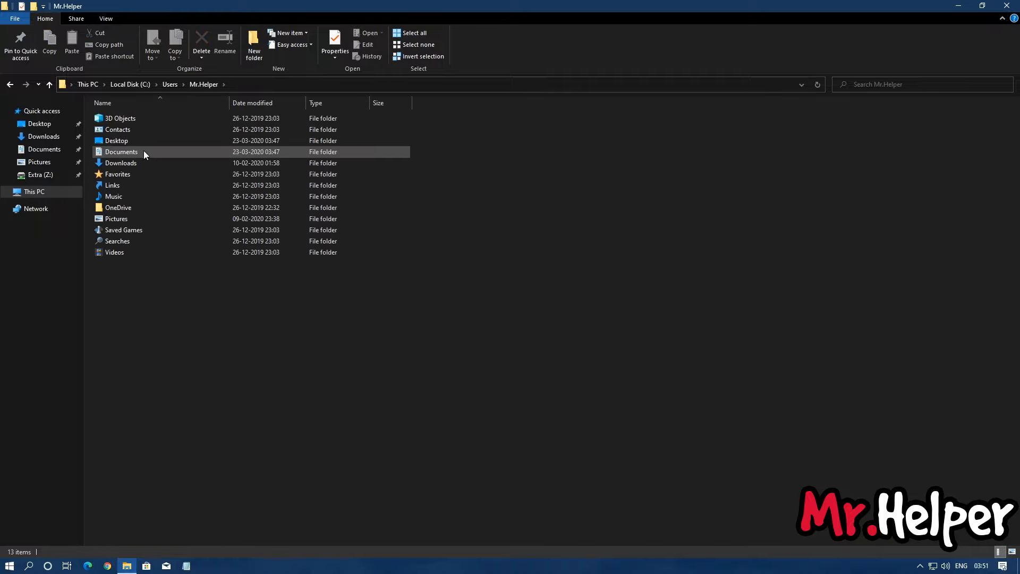
{"action": "double_click", "coordinate": [122, 151]}
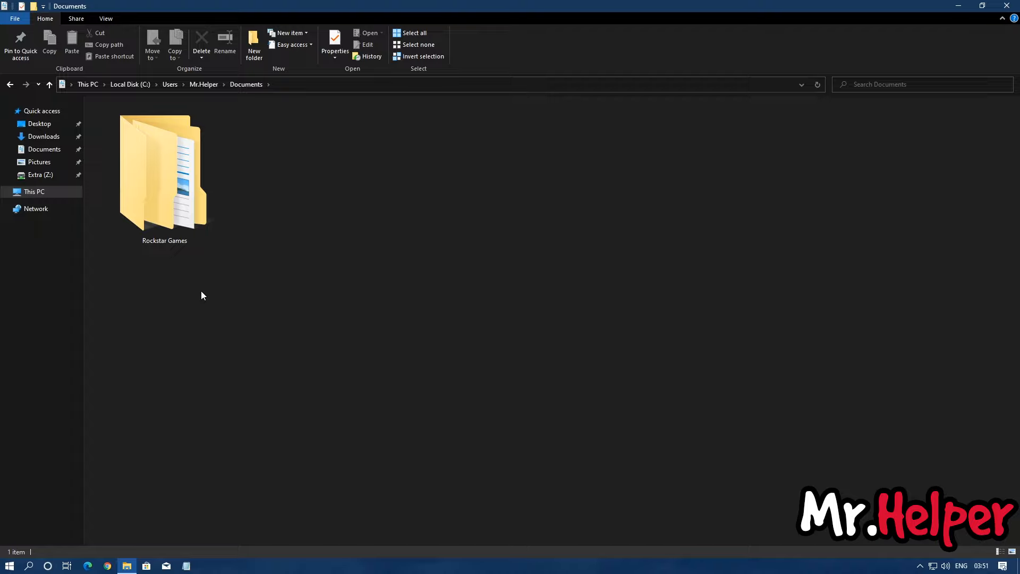
- Continue through Rockstar Games and GTA V into Profiles and select the 1966EC70 folder
{"action": "left_click", "coordinate": [164, 172]}
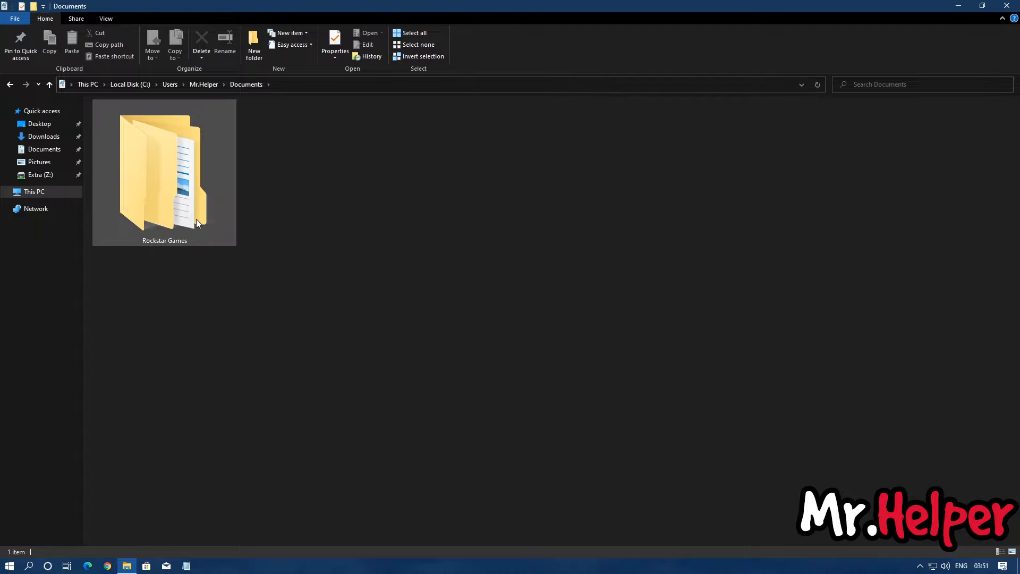
{"action": "double_click", "coordinate": [164, 172]}
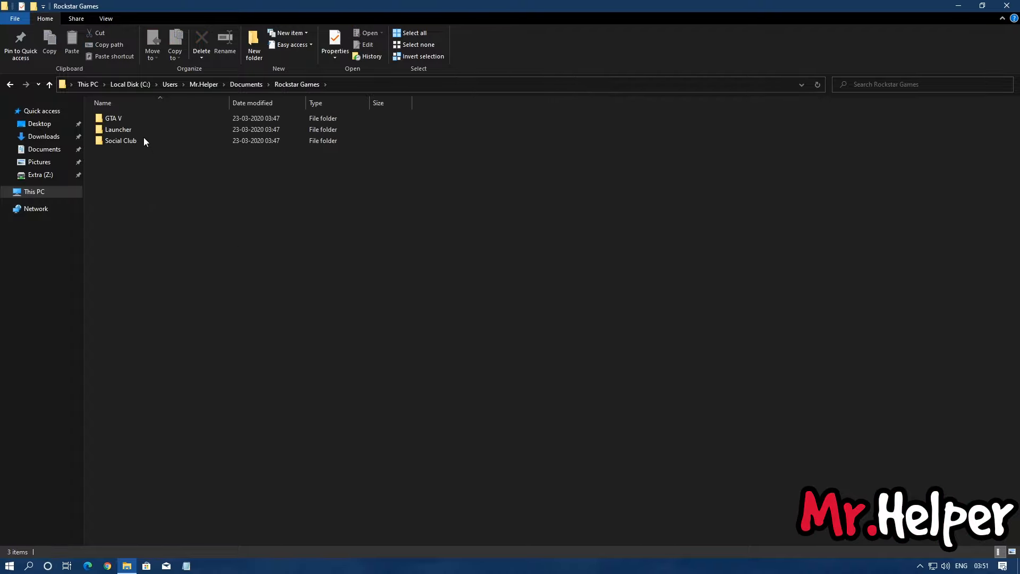
{"action": "double_click", "coordinate": [112, 118]}
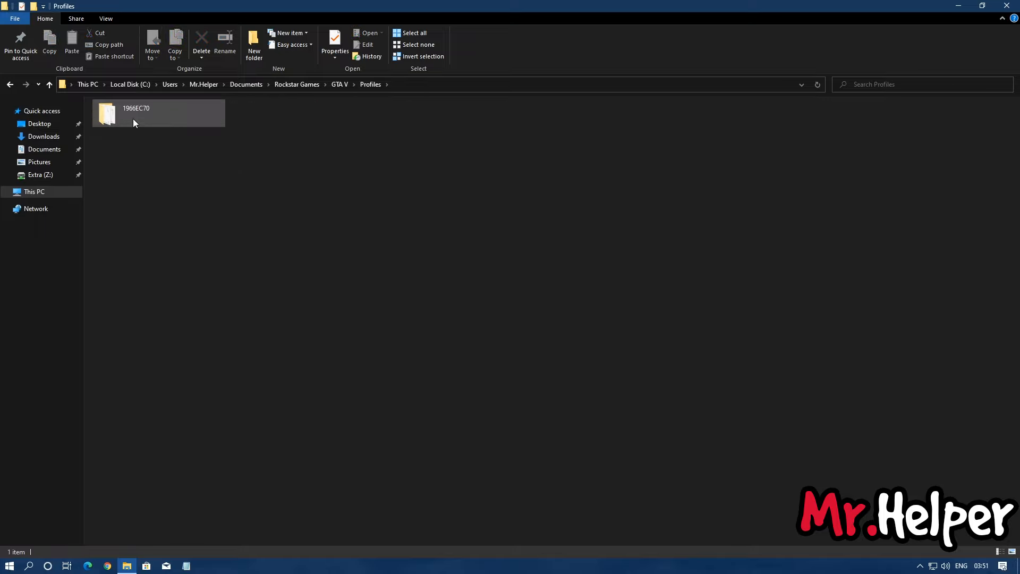
{"action": "left_click", "coordinate": [135, 113]}
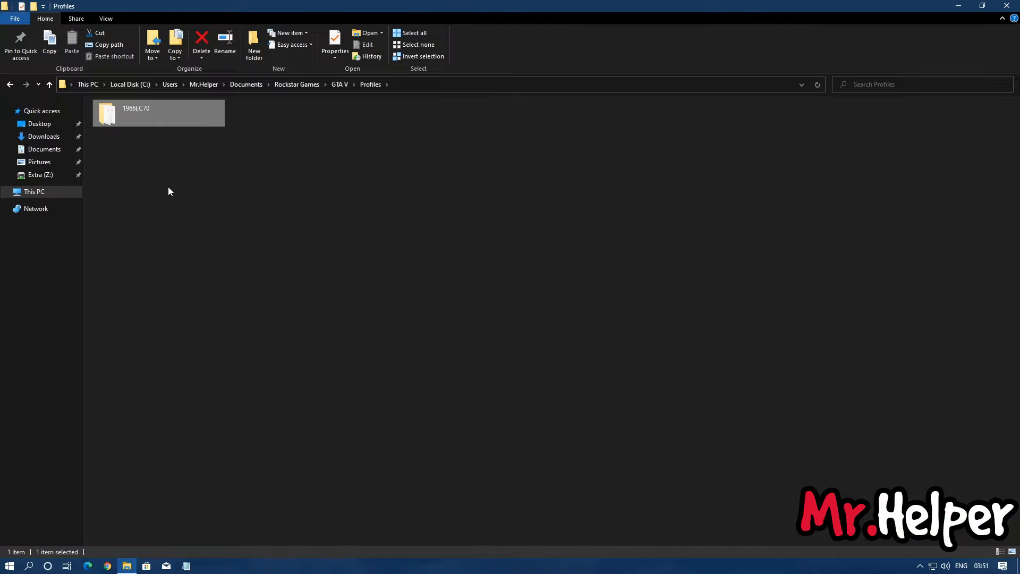
- Enter the 1966EC70 profile folder and inspect pc_settings.bin and cloudsavedata.dat
{"action": "double_click", "coordinate": [159, 112]}
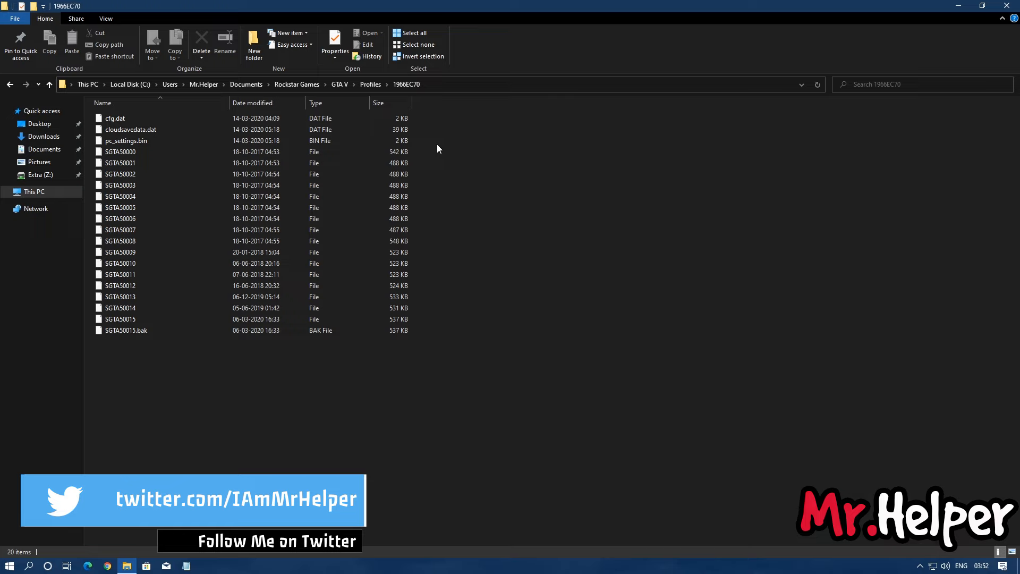
{"action": "left_click", "coordinate": [126, 140]}
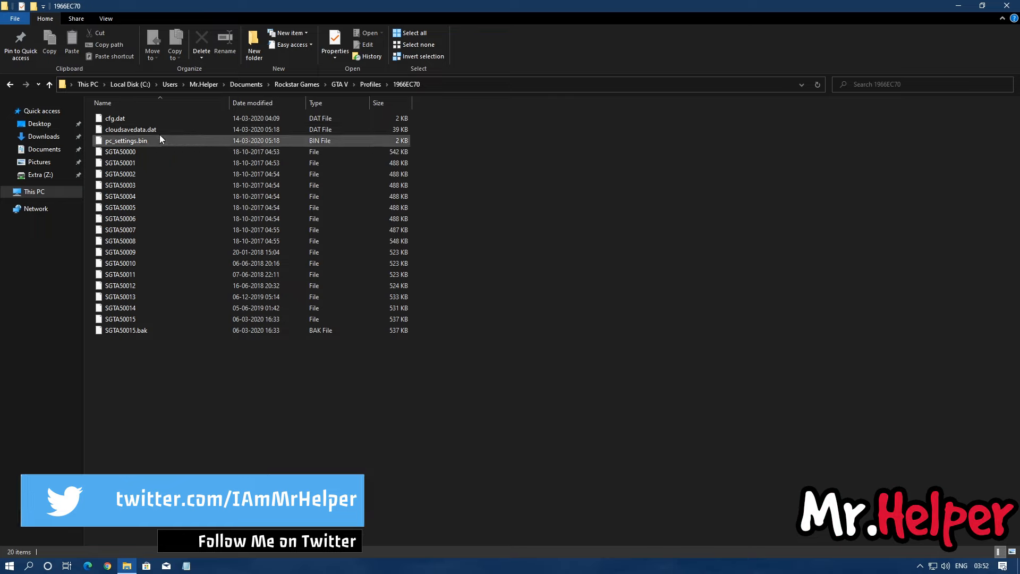
{"action": "left_click", "coordinate": [126, 140]}
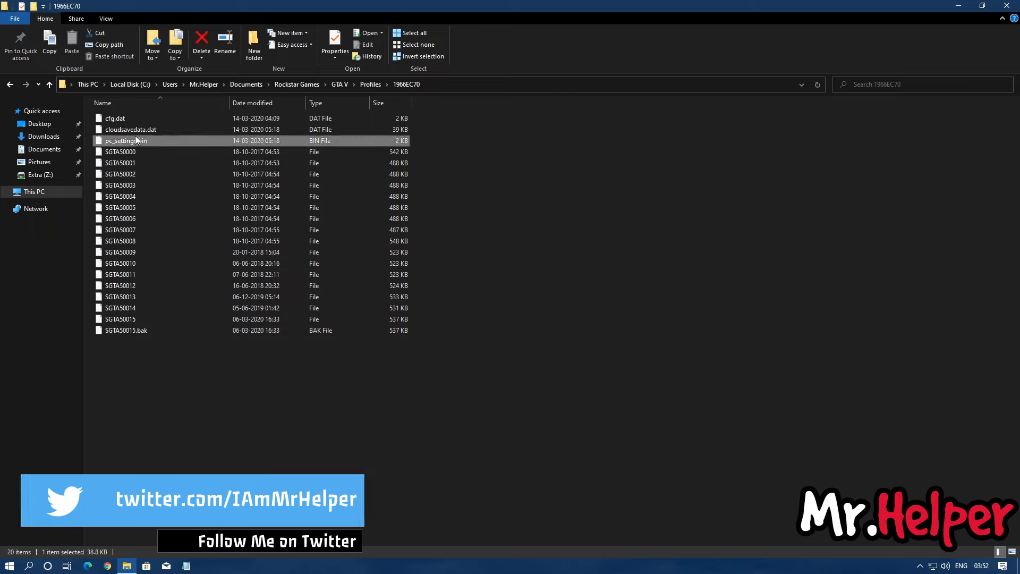
{"action": "left_click", "coordinate": [131, 128]}
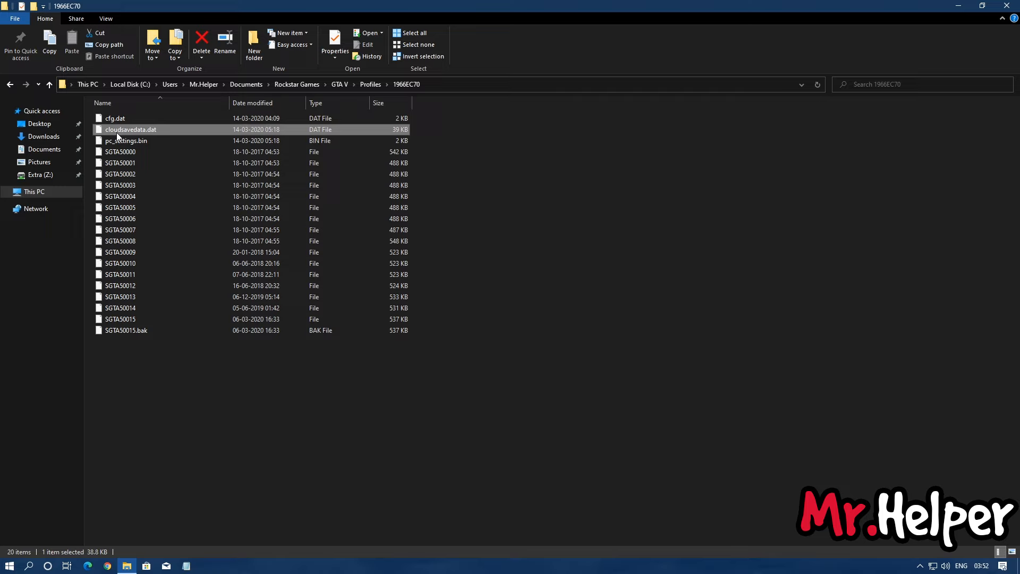
{"action": "mouse_move", "coordinate": [126, 140]}
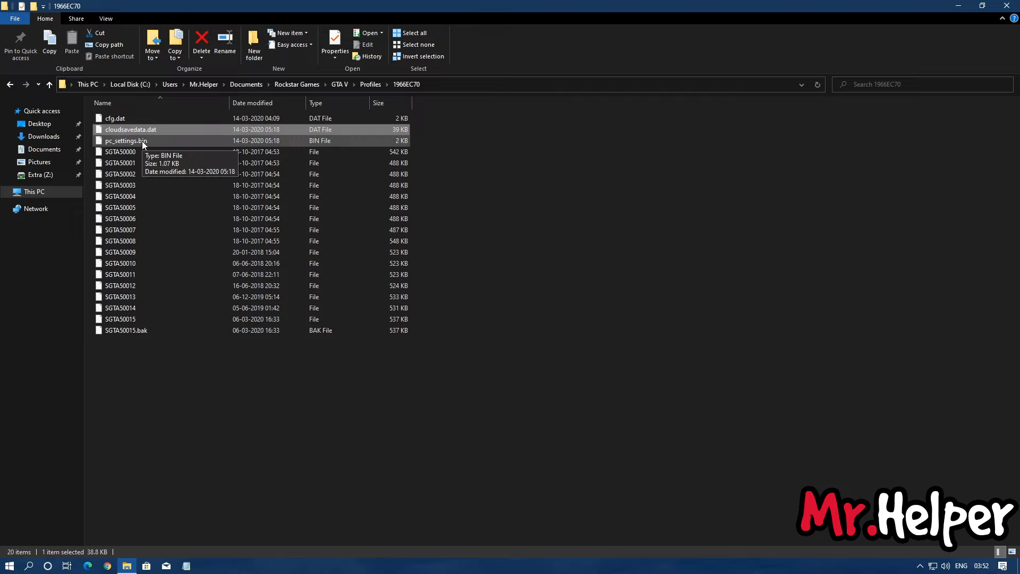
- Alternate between pc_settings.bin and cloudsavedata.dat, then start selecting the SGTAS save files
{"action": "left_click", "coordinate": [125, 140]}
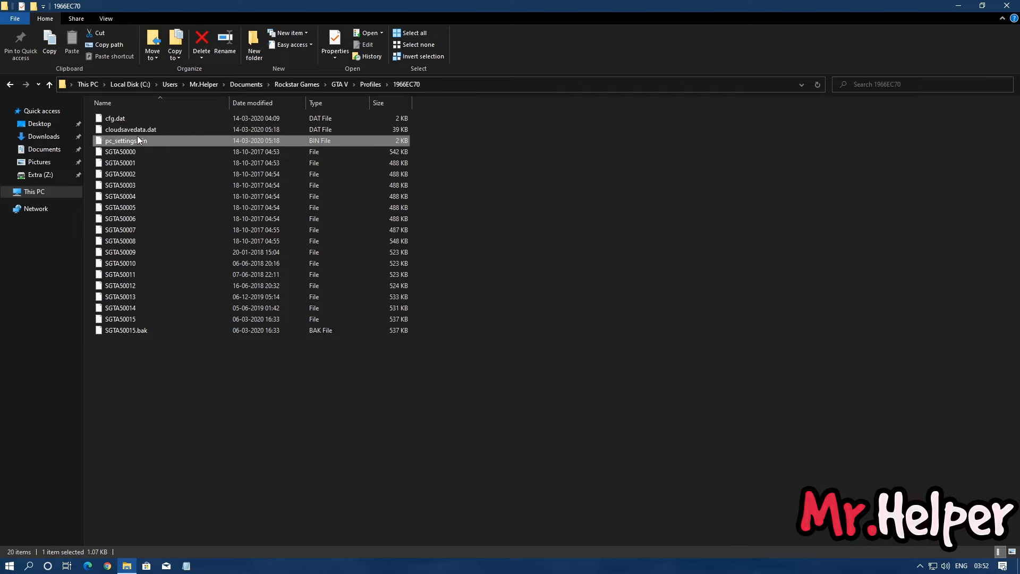
{"action": "left_click", "coordinate": [130, 129]}
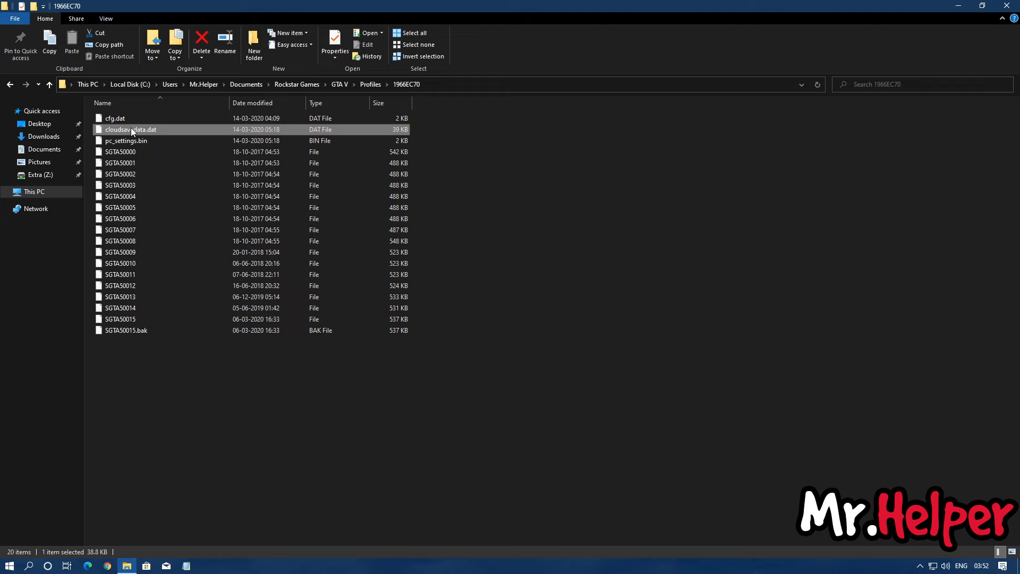
{"action": "left_click", "coordinate": [126, 140]}
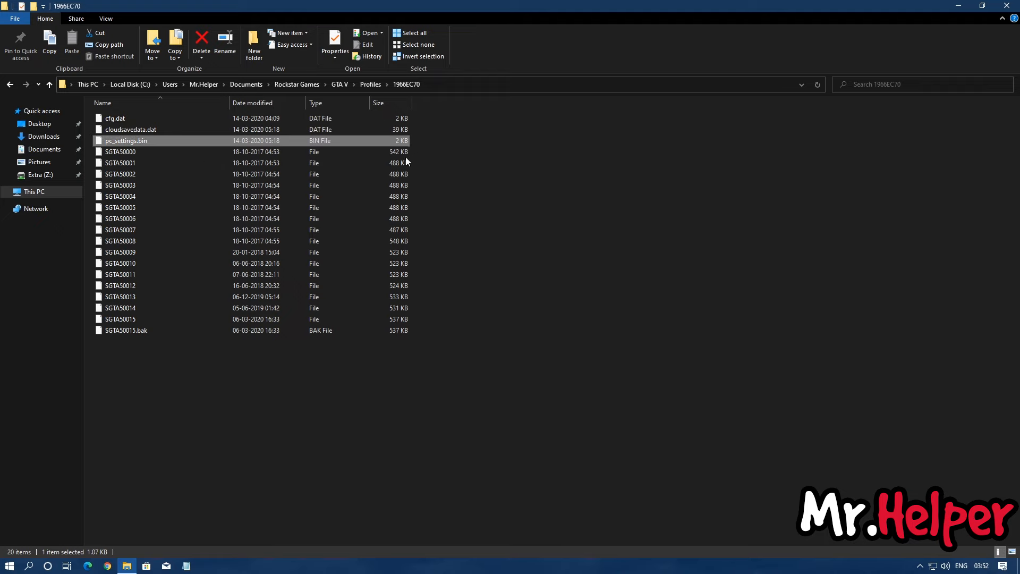
{"action": "left_click", "coordinate": [120, 318]}
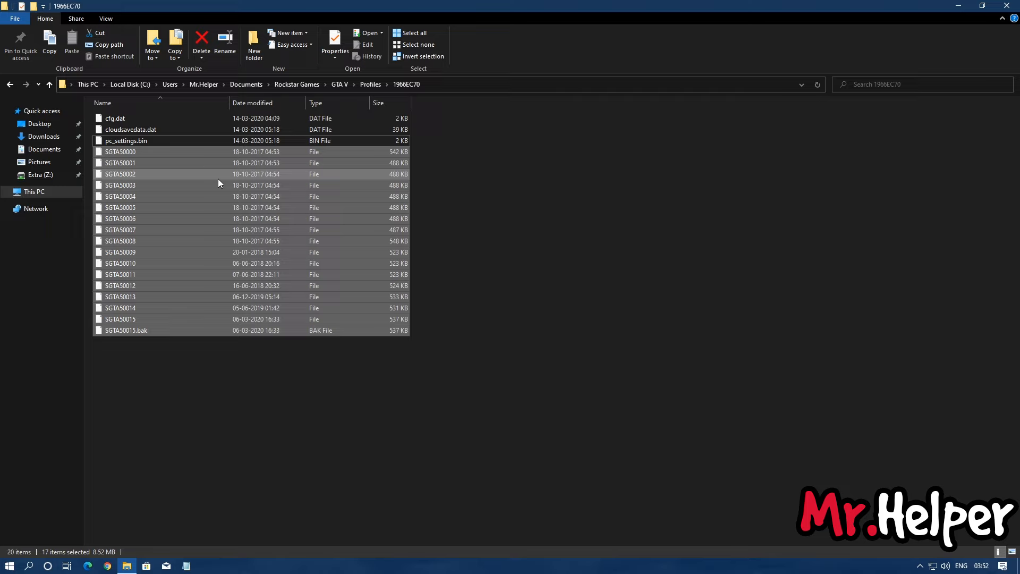
{"action": "mouse_move", "coordinate": [200, 242]}
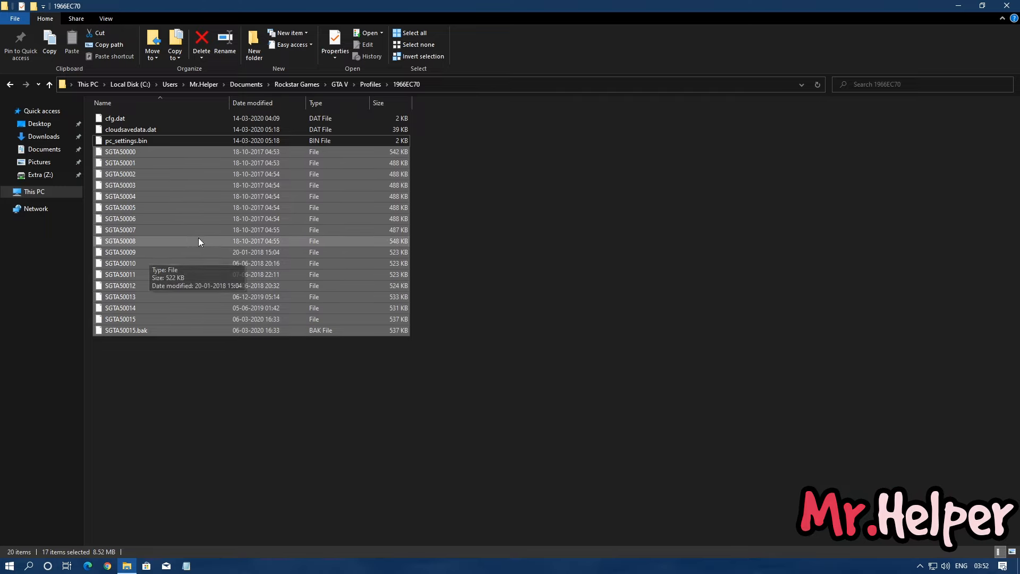
{"action": "mouse_move", "coordinate": [289, 302]}
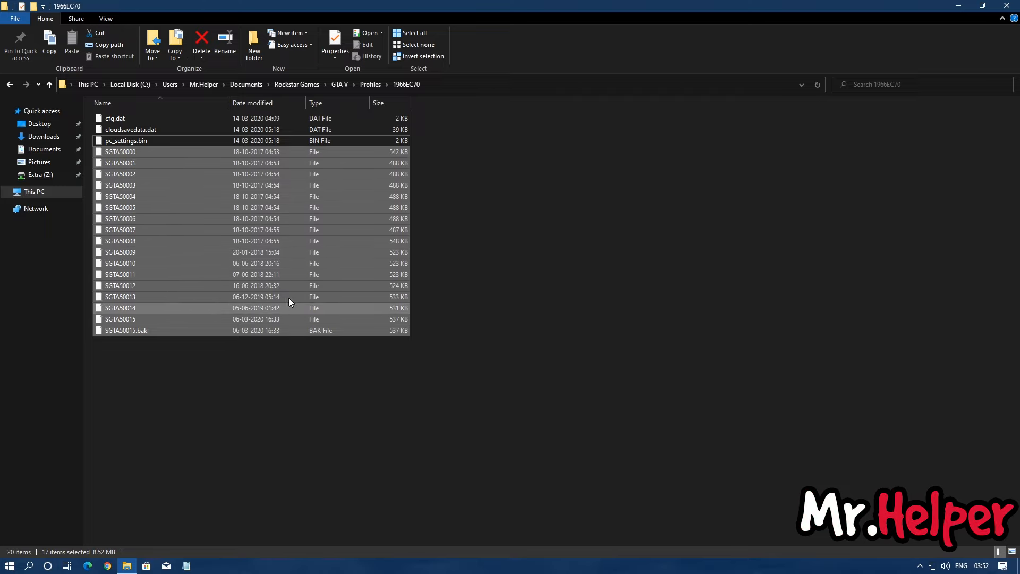
{"action": "mouse_move", "coordinate": [223, 296]}
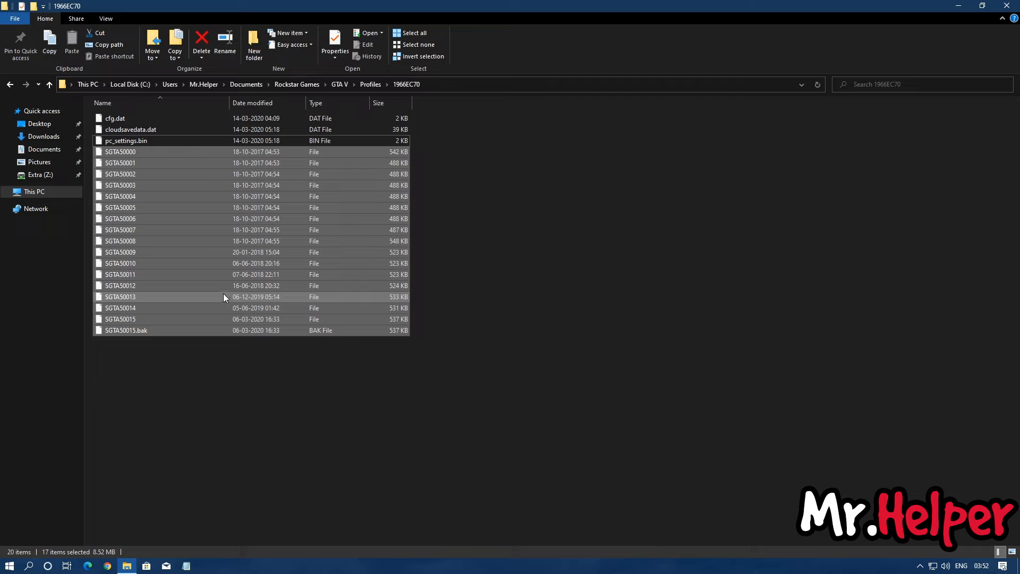
{"action": "mouse_move", "coordinate": [239, 301]}
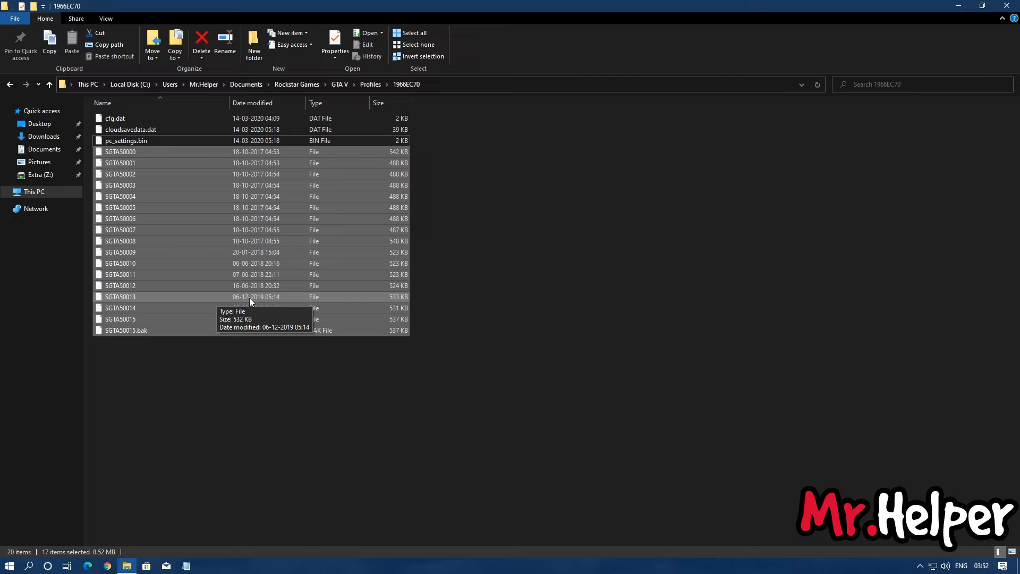
{"action": "mouse_move", "coordinate": [461, 284]}
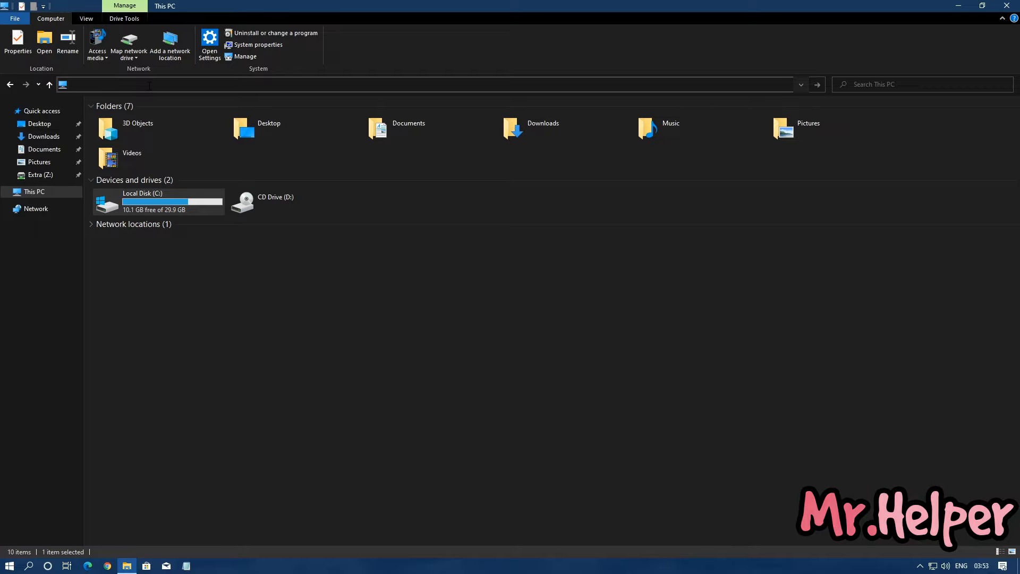
- Jump to Documents via the address bar and descend through Profiles into the 1966EC70 folder
{"action": "type", "text": "Documents > Rockstar Games > GTA V >"}
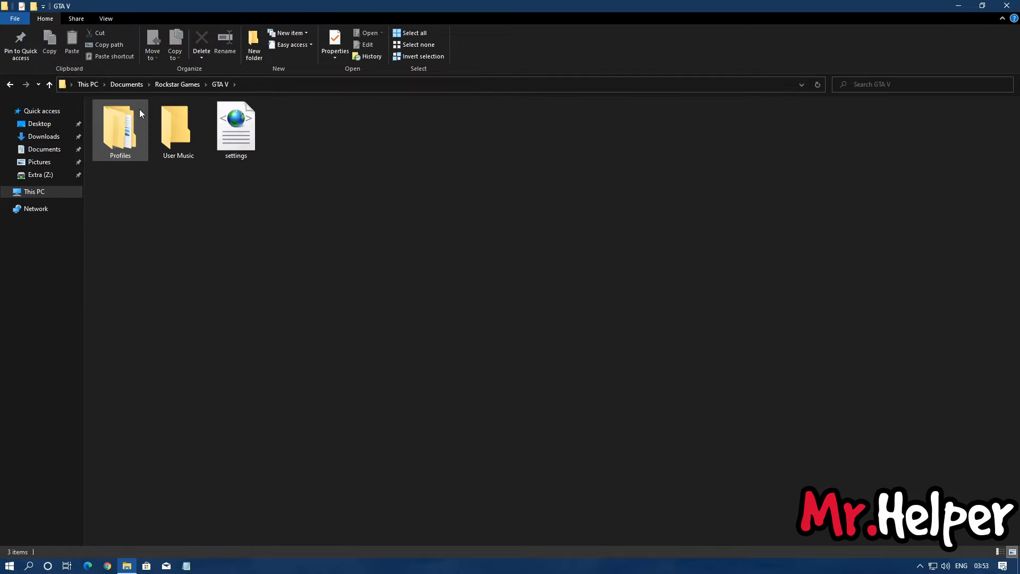
{"action": "double_click", "coordinate": [119, 127]}
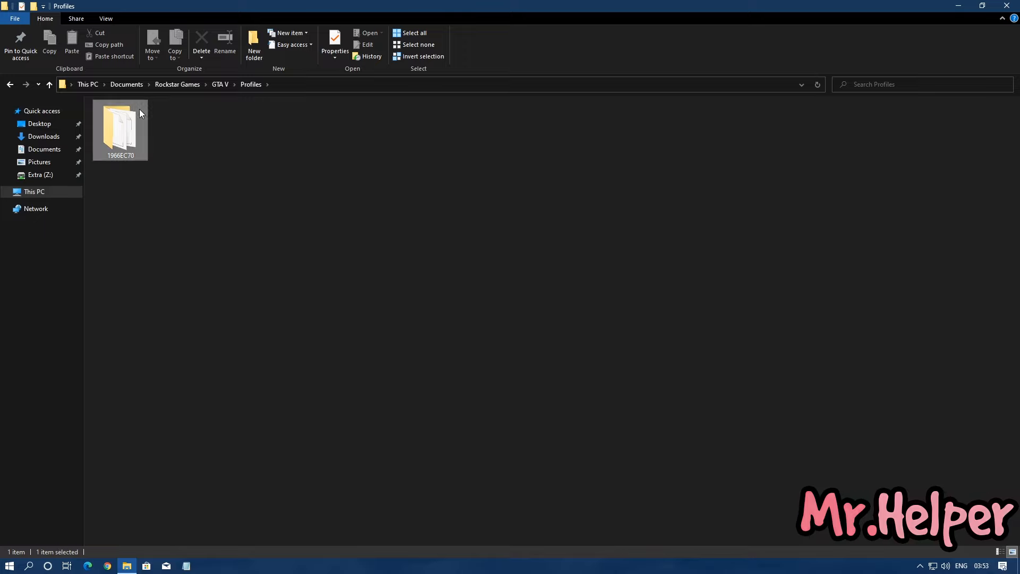
{"action": "double_click", "coordinate": [120, 127]}
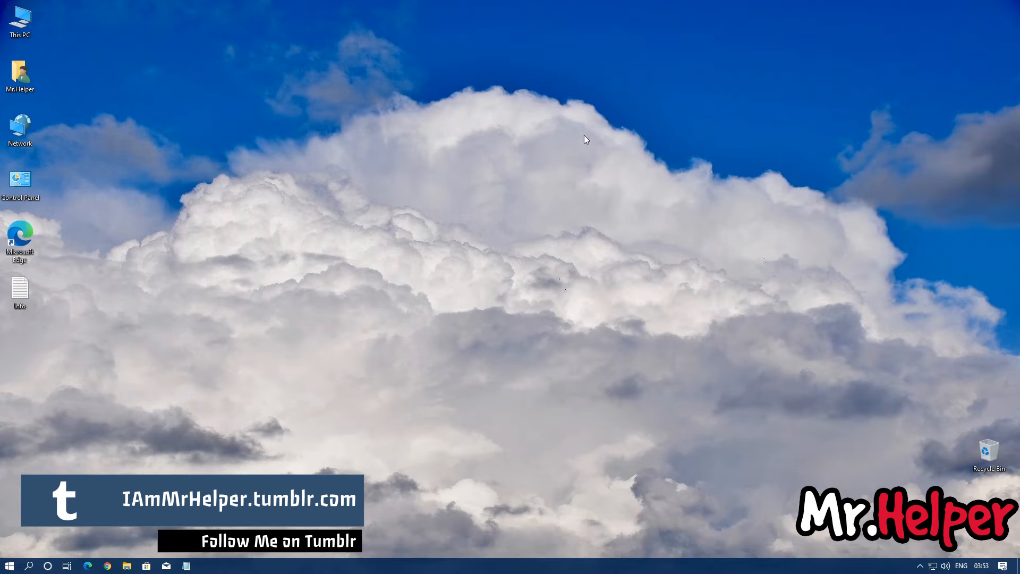
- Launch the Run box from Start search and request the Documents folder
{"action": "left_click", "coordinate": [9, 565]}
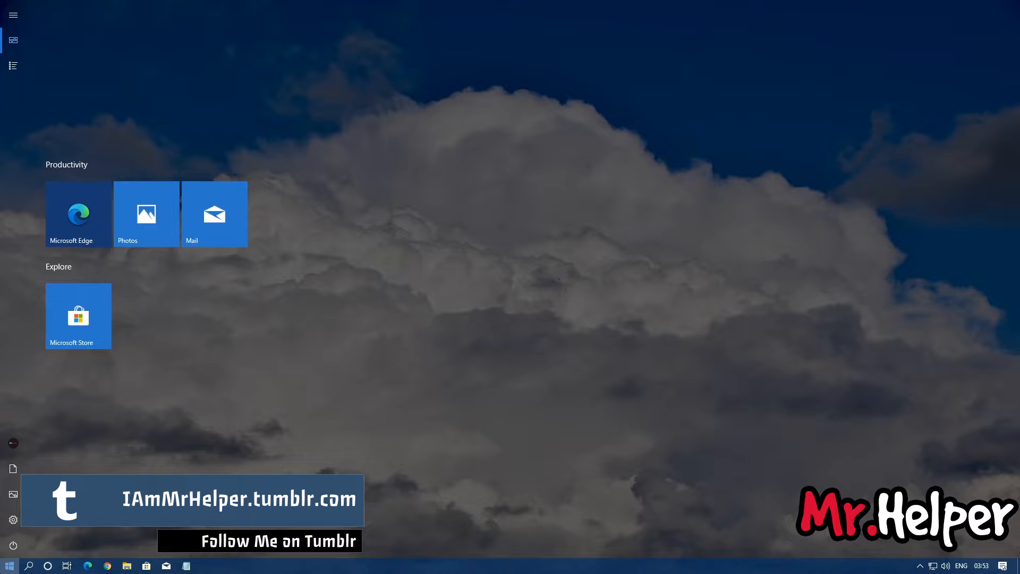
{"action": "type", "text": "ru"}
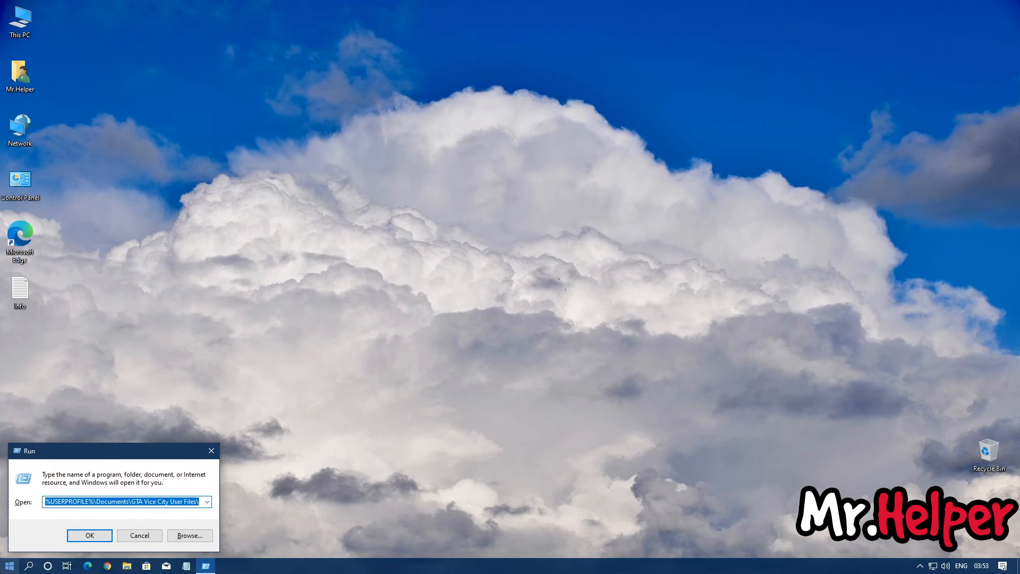
{"action": "type", "text": "D"}
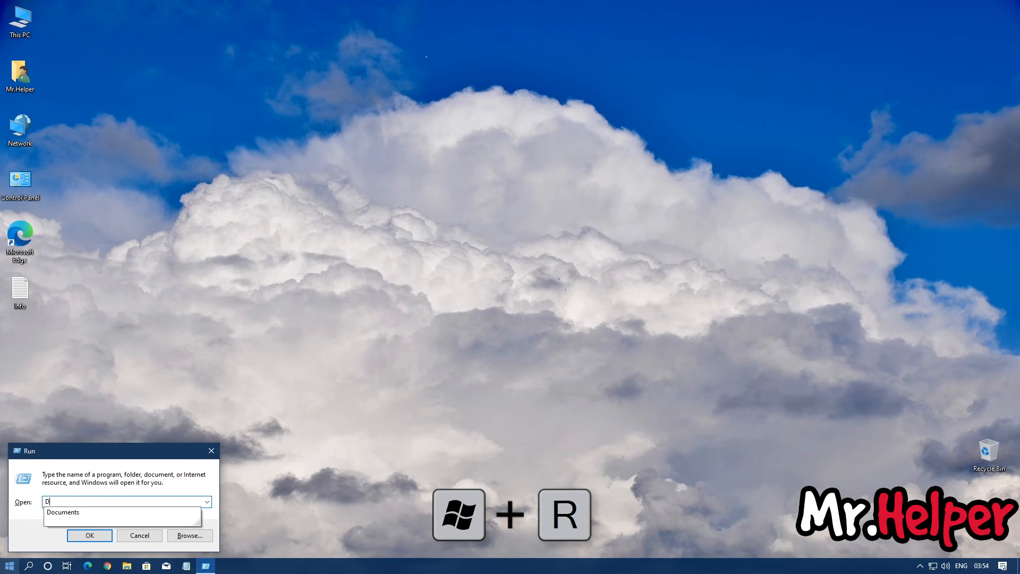
{"action": "type", "text": "ocume"}
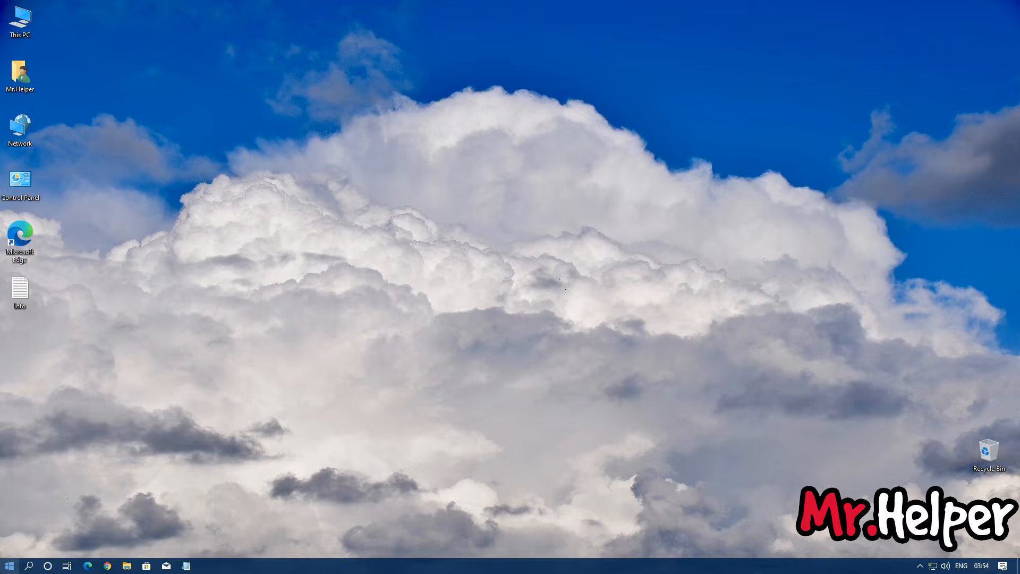
- From the Documents window, go through Rockstar Games and GTA V into the Profiles folder
{"action": "left_click", "coordinate": [126, 565]}
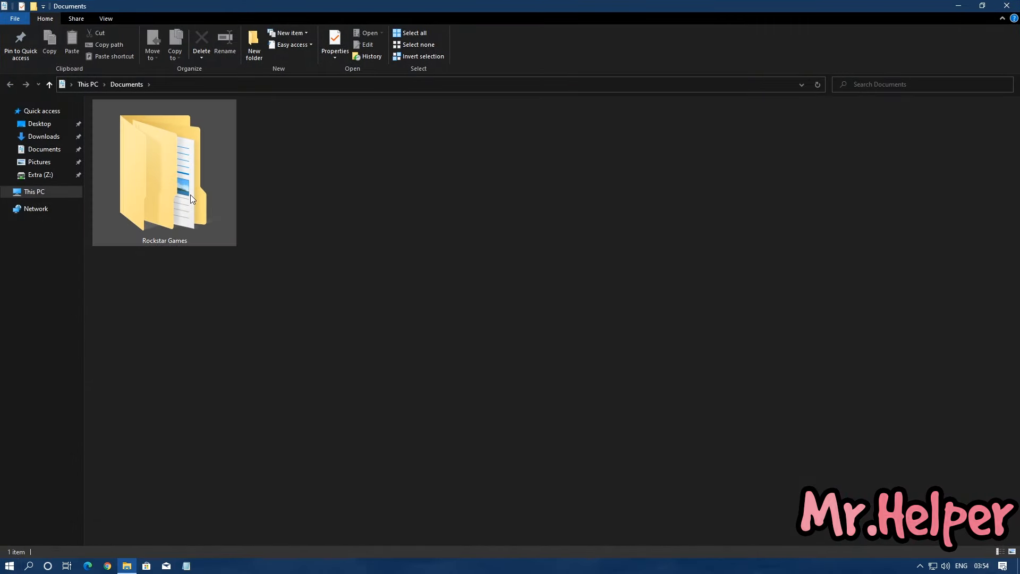
{"action": "double_click", "coordinate": [165, 168]}
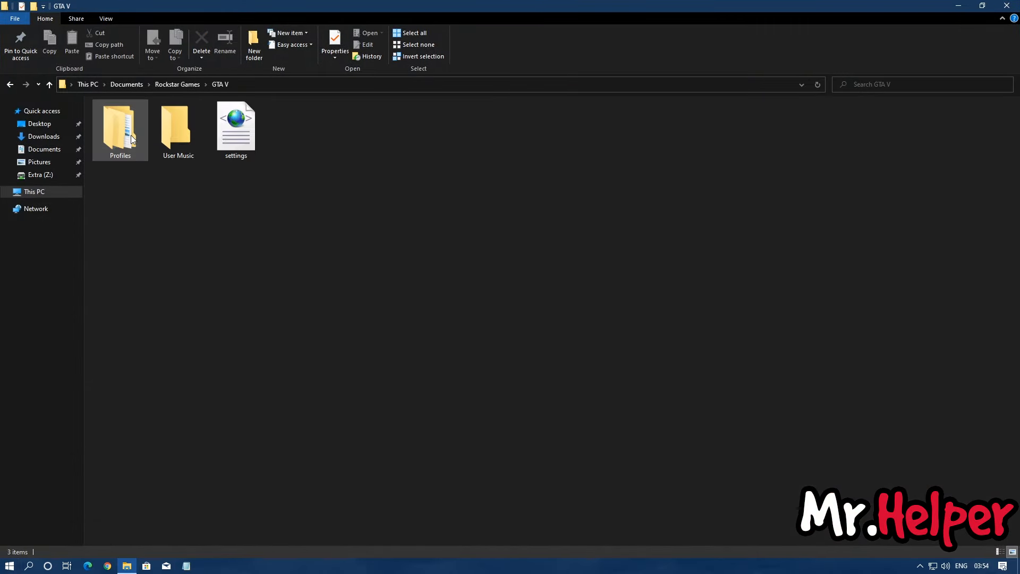
{"action": "double_click", "coordinate": [120, 128]}
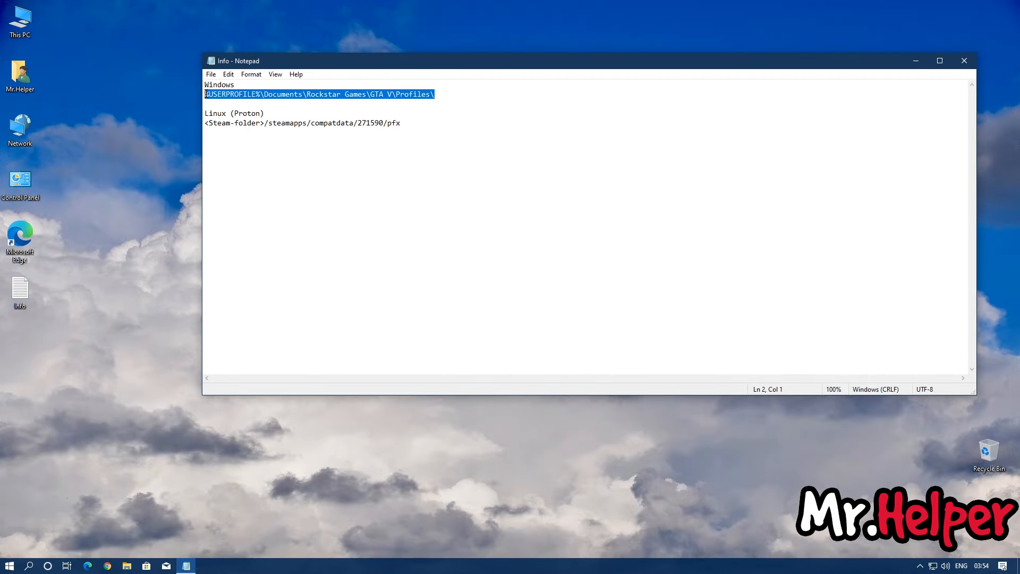
{"action": "mouse_move", "coordinate": [162, 95]}
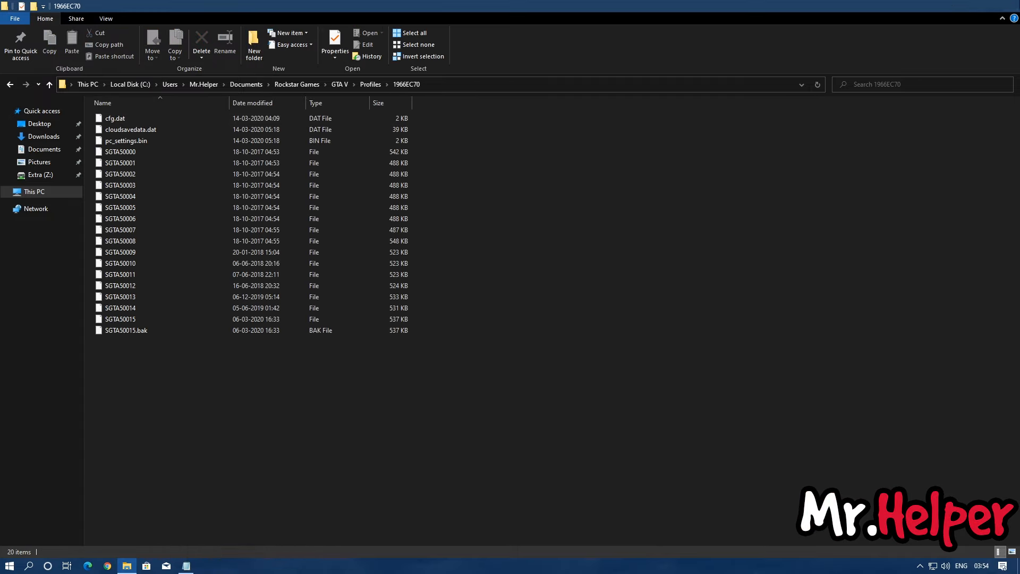
- Run the path %USERPROFILE%\Documents\Rockstar Games\GTA V\Profiles\ to open Profiles directly
{"action": "left_click", "coordinate": [8, 564]}
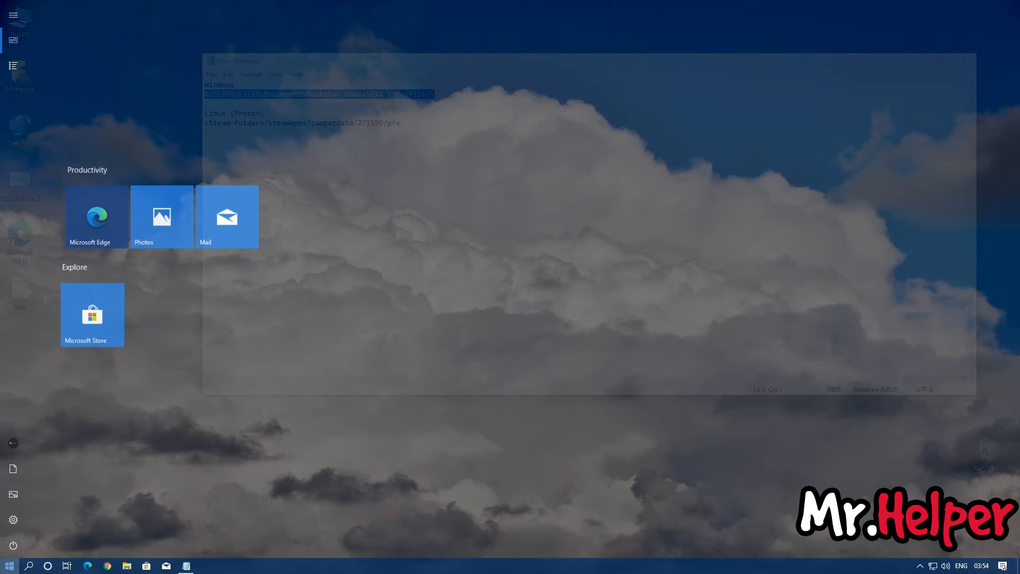
{"action": "key", "text": "Win+r"}
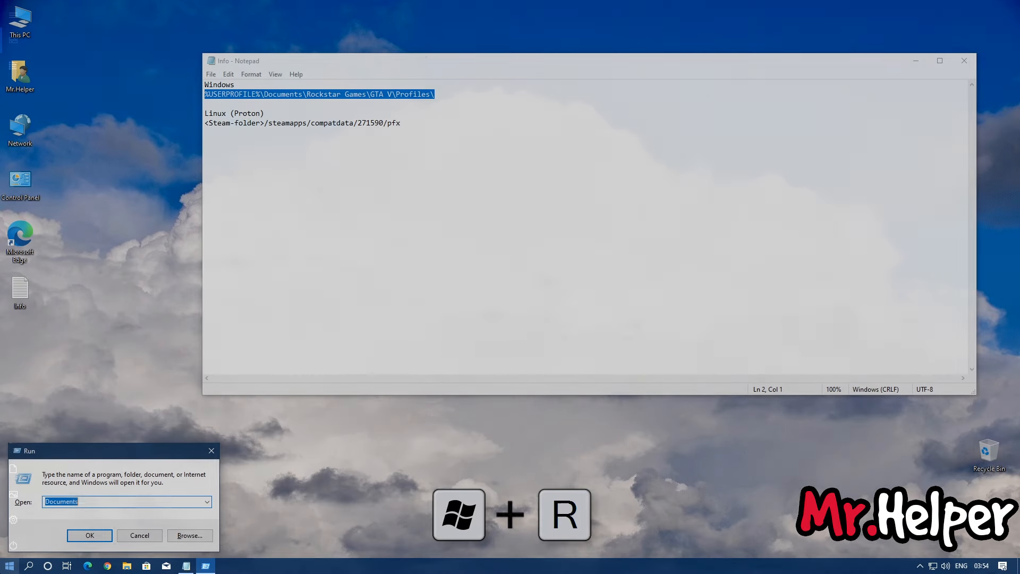
{"action": "type", "text": "%USERPROFILE%\\Documents\\Rockstar Games\\GTA V\\Profiles\\"}
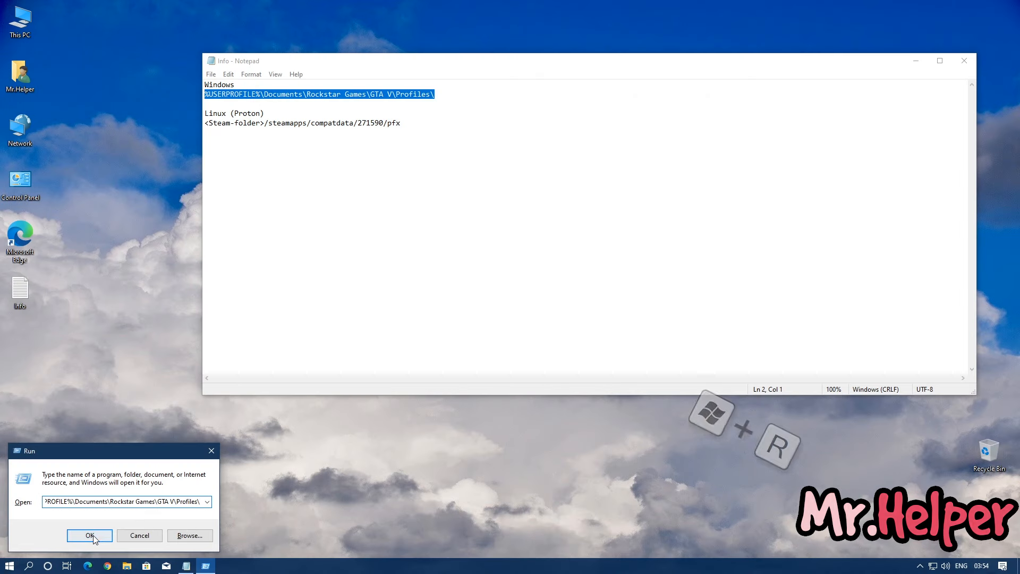
{"action": "left_click", "coordinate": [89, 535]}
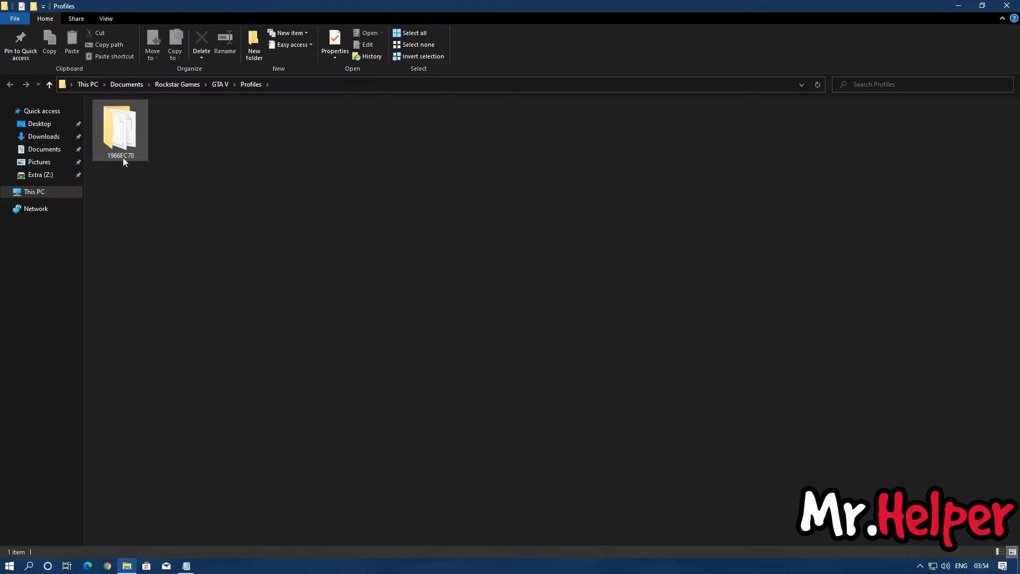
- Enter the 1966EC70 profile folder, then refresh the desktop with windows cleared away
{"action": "double_click", "coordinate": [120, 127]}
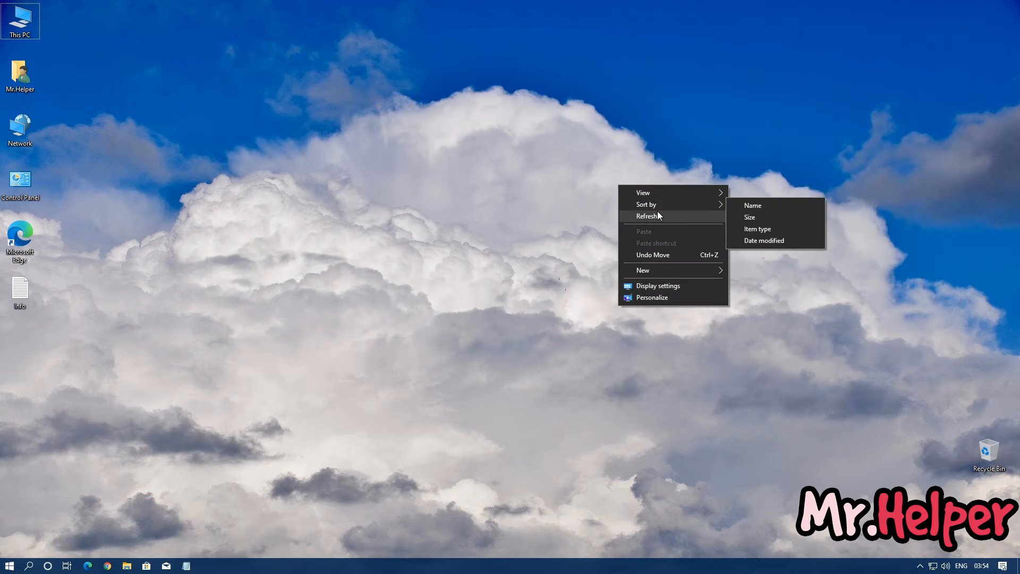
{"action": "left_click", "coordinate": [646, 215]}
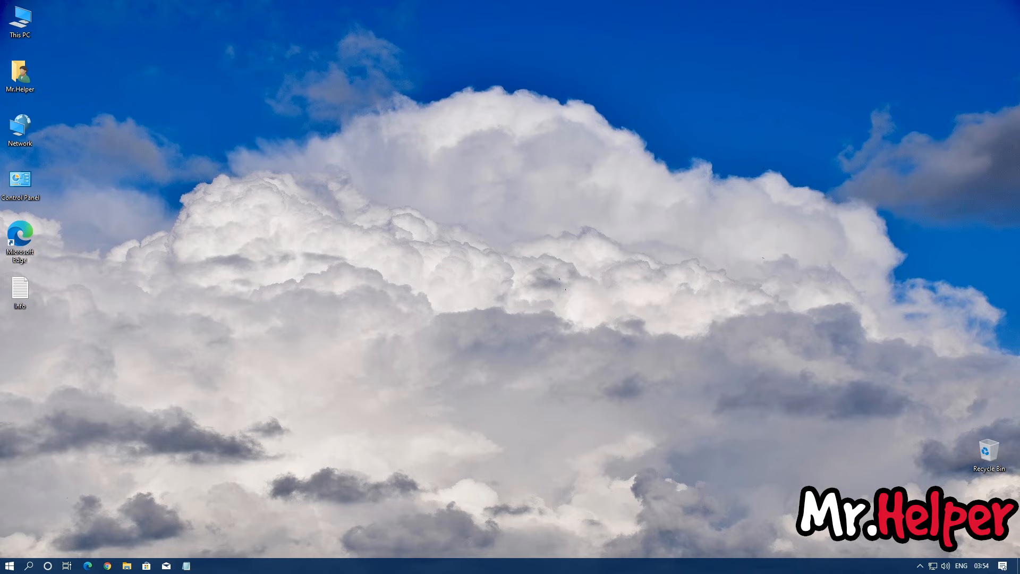